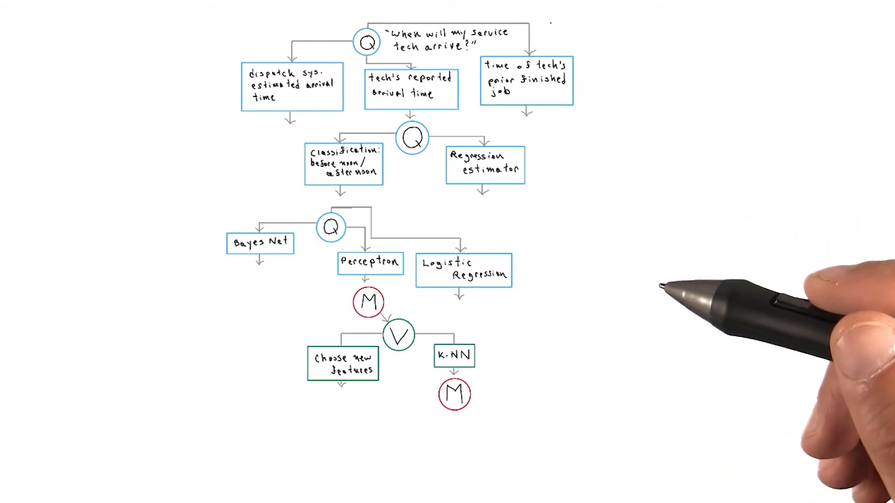
mouse_move(742, 275)
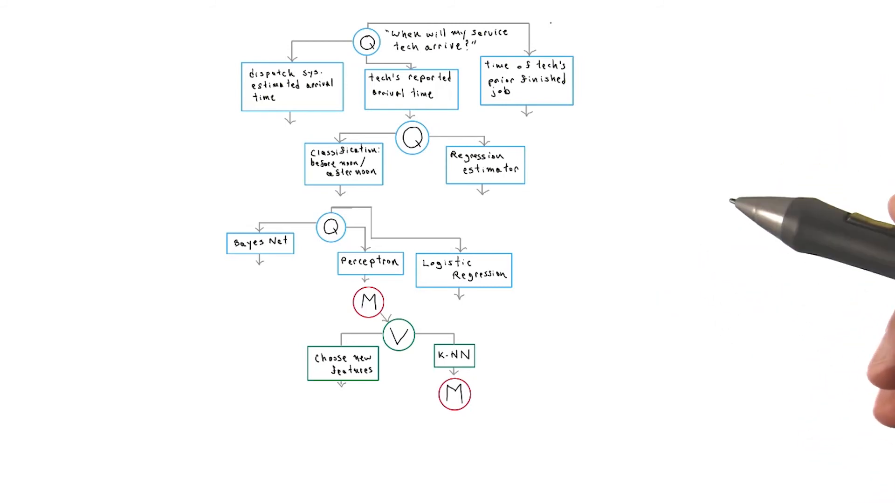
mouse_move(742, 274)
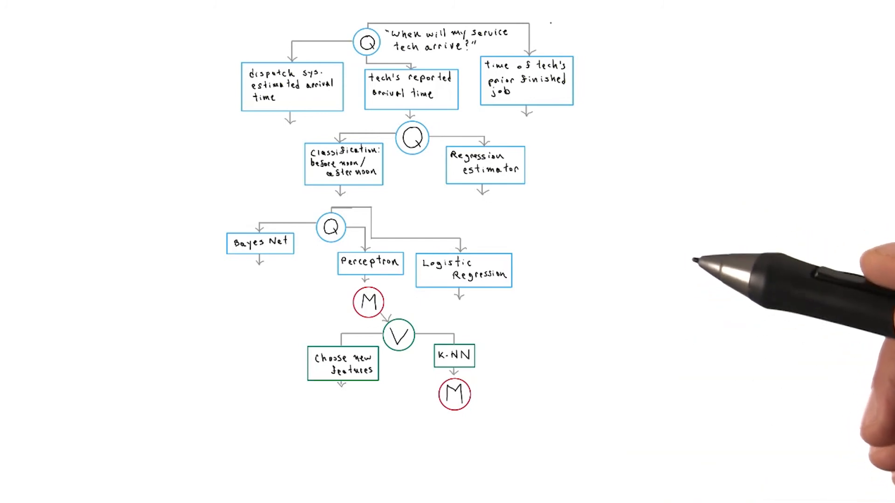